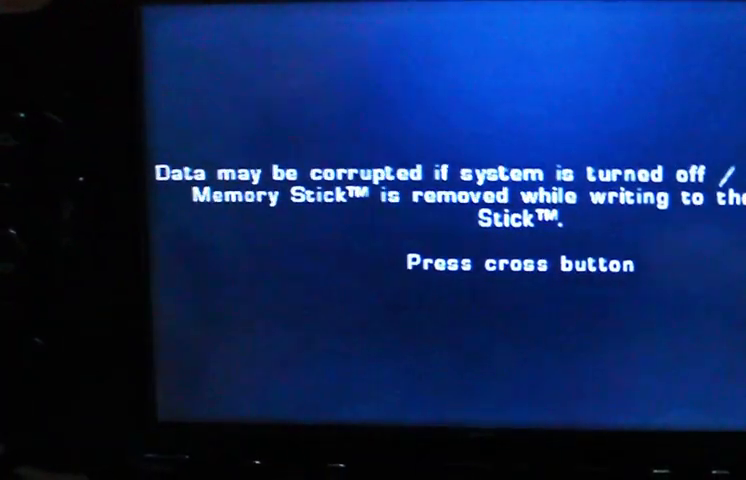
Dismiss the Memory Stick warning and choose PLAY to begin Marathon at level 1
key(cross)
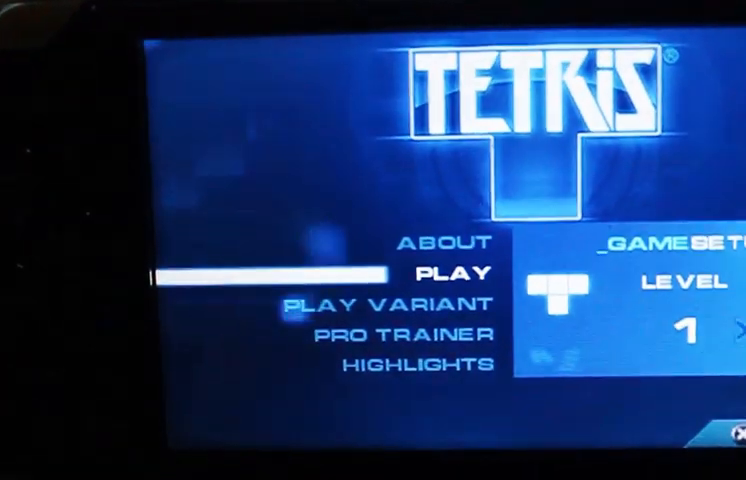
click(454, 272)
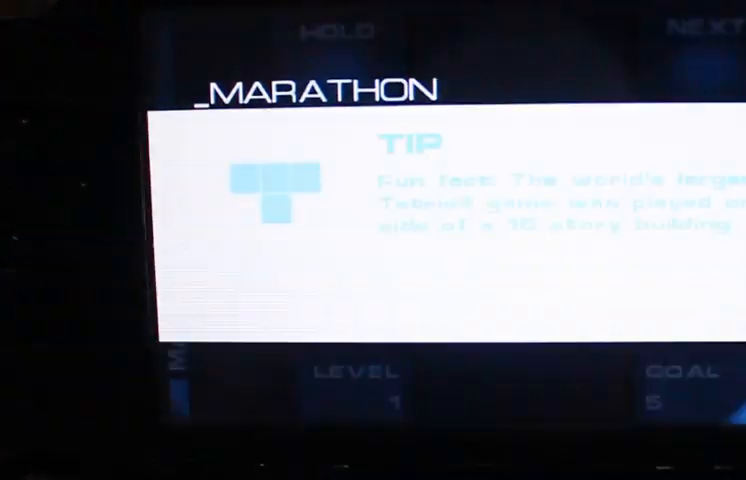